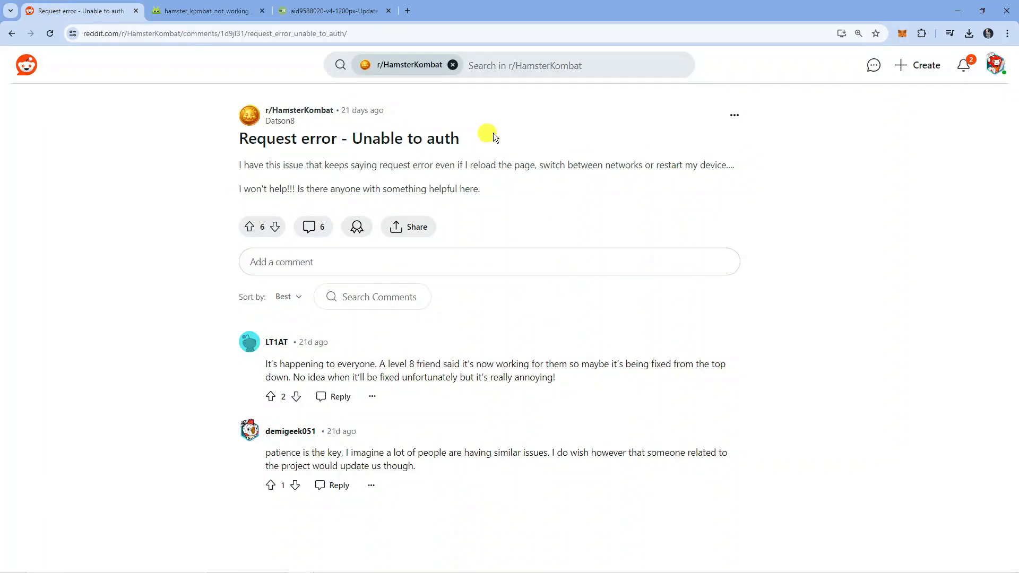
mouse_move(817, 193)
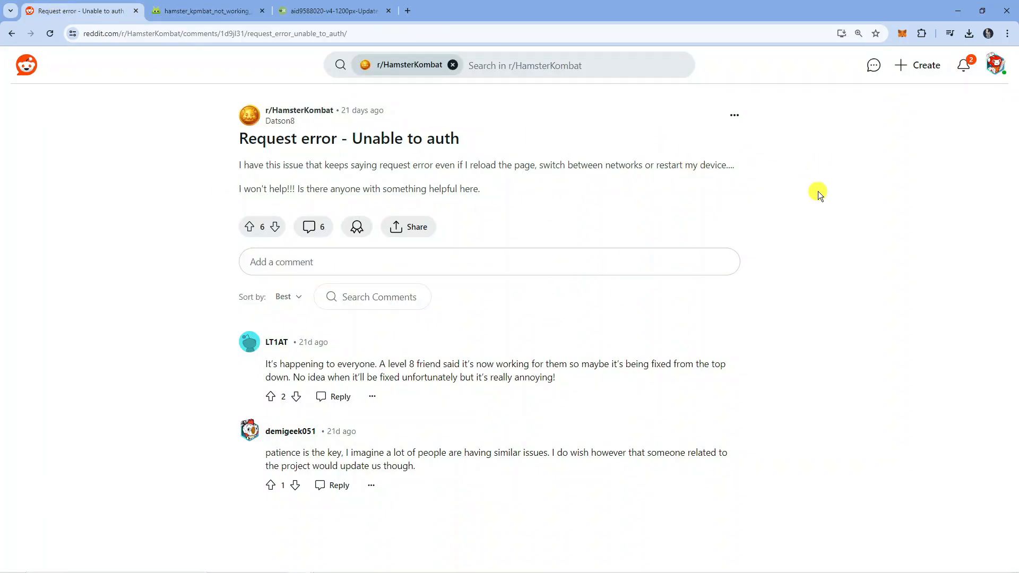
mouse_move(613, 339)
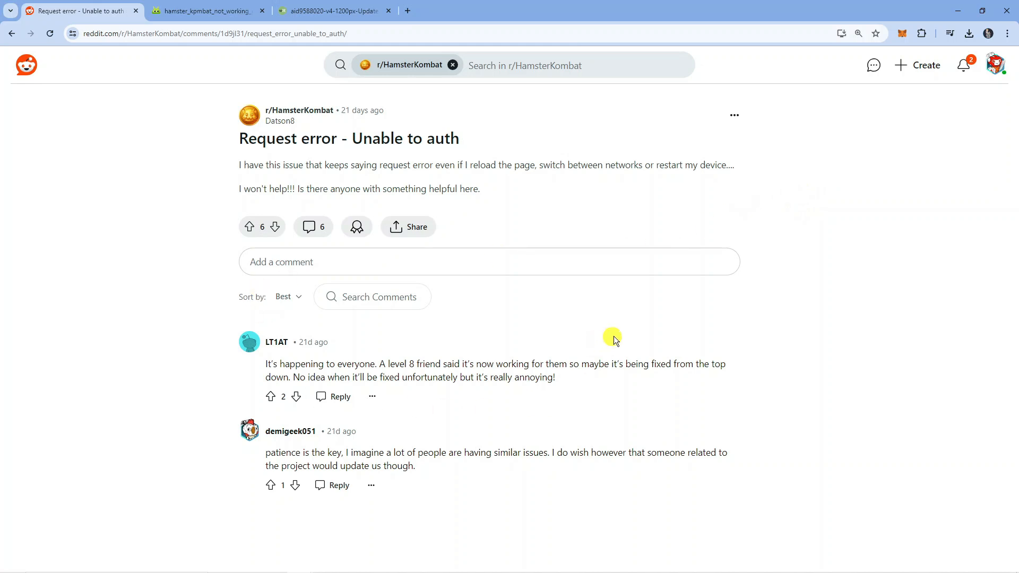
mouse_move(333, 11)
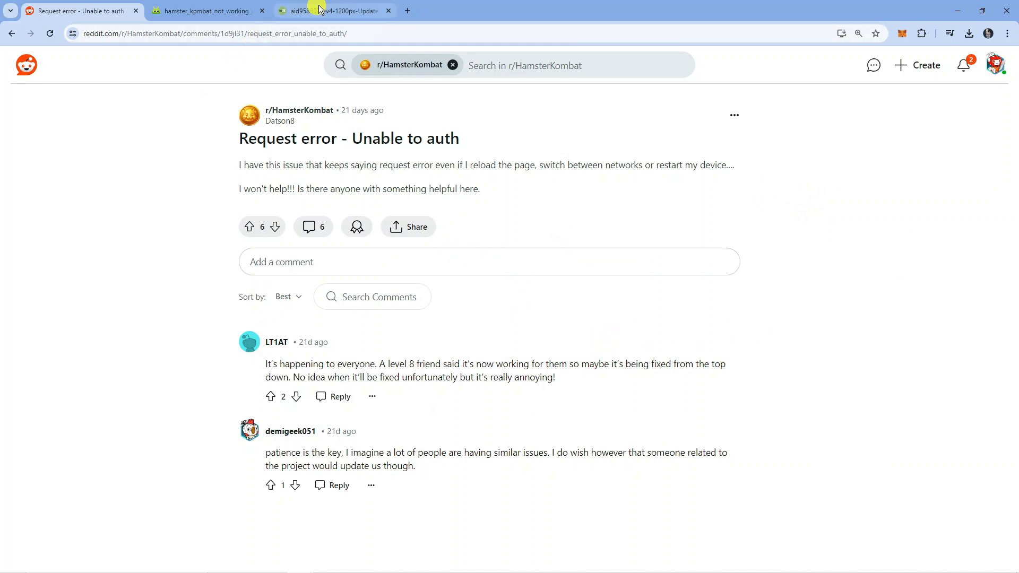
Show the wikiHow 'Update Telegram on iPhone or iPad' image with Telegram Messenger's update available.
click(333, 11)
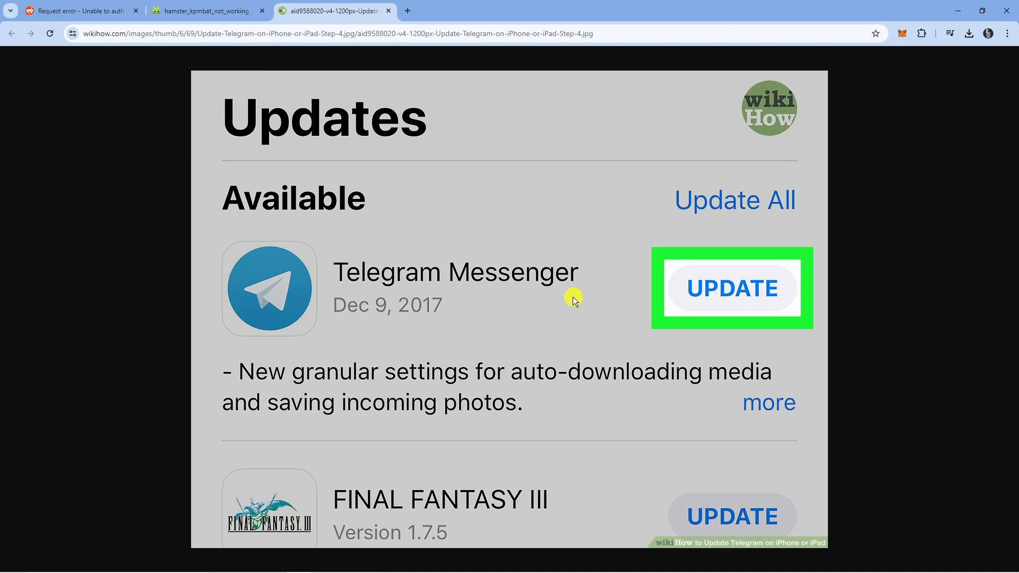
mouse_move(573, 291)
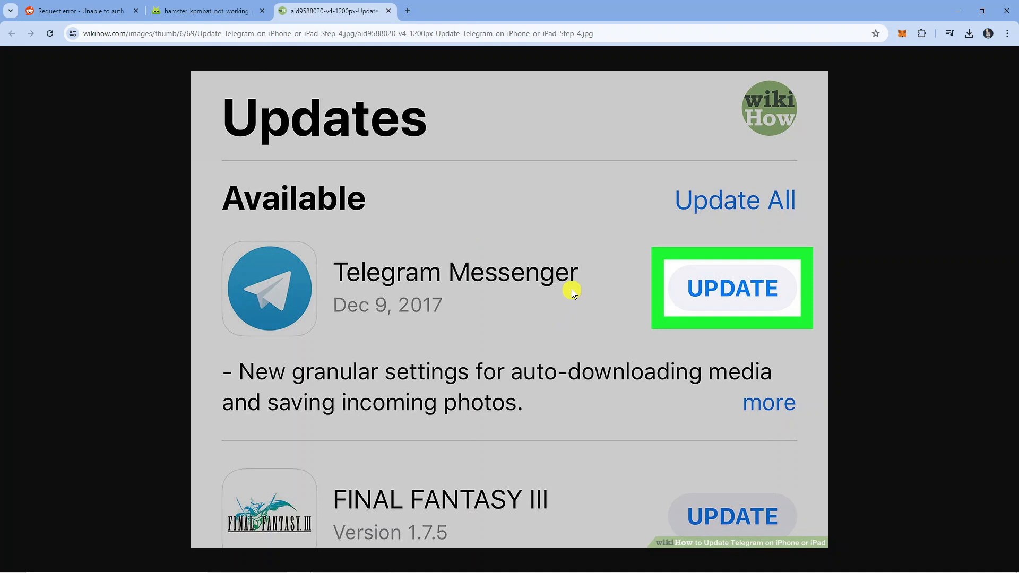
mouse_move(578, 286)
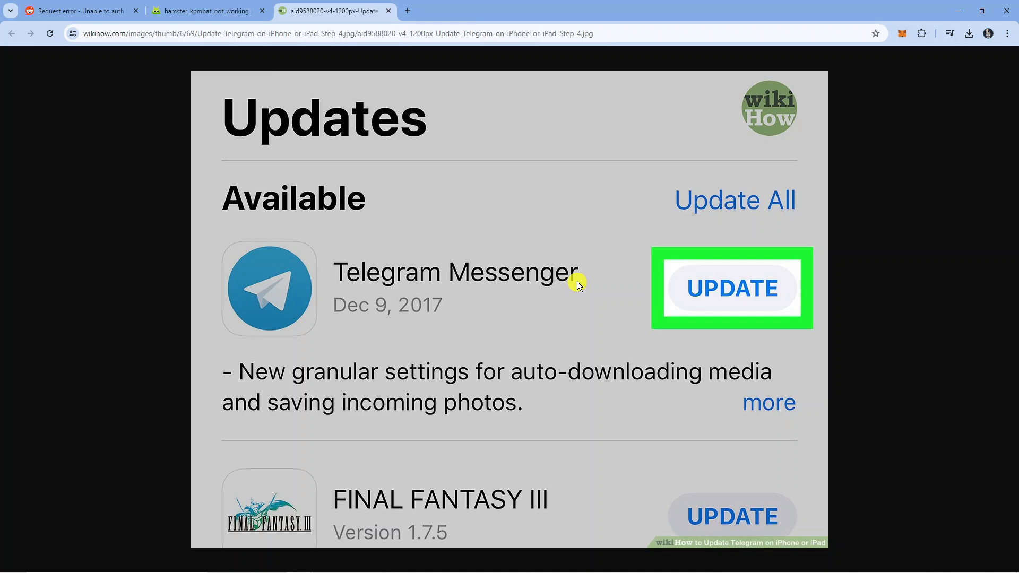
mouse_move(583, 274)
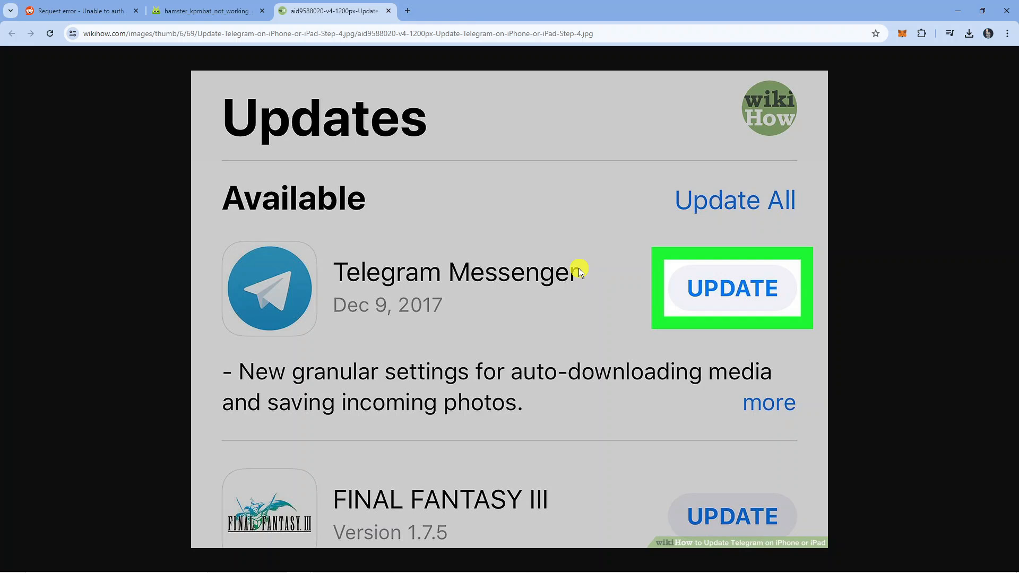
mouse_move(468, 169)
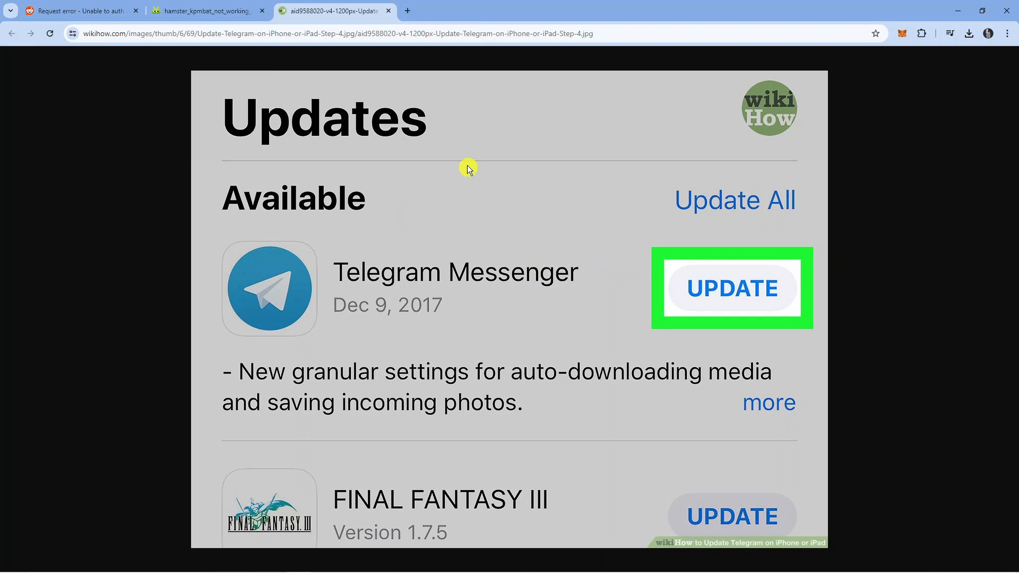
mouse_move(469, 153)
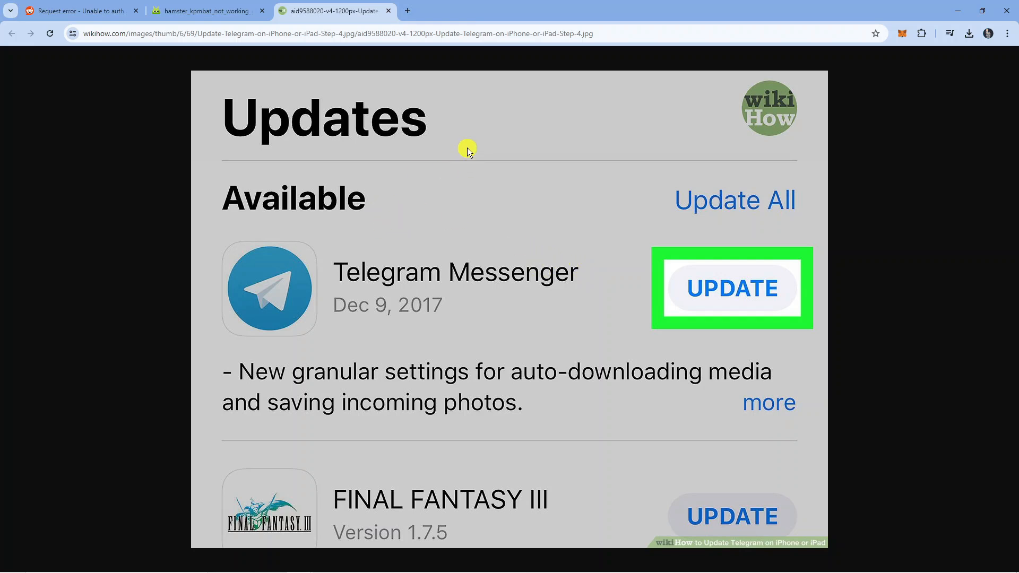
mouse_move(476, 138)
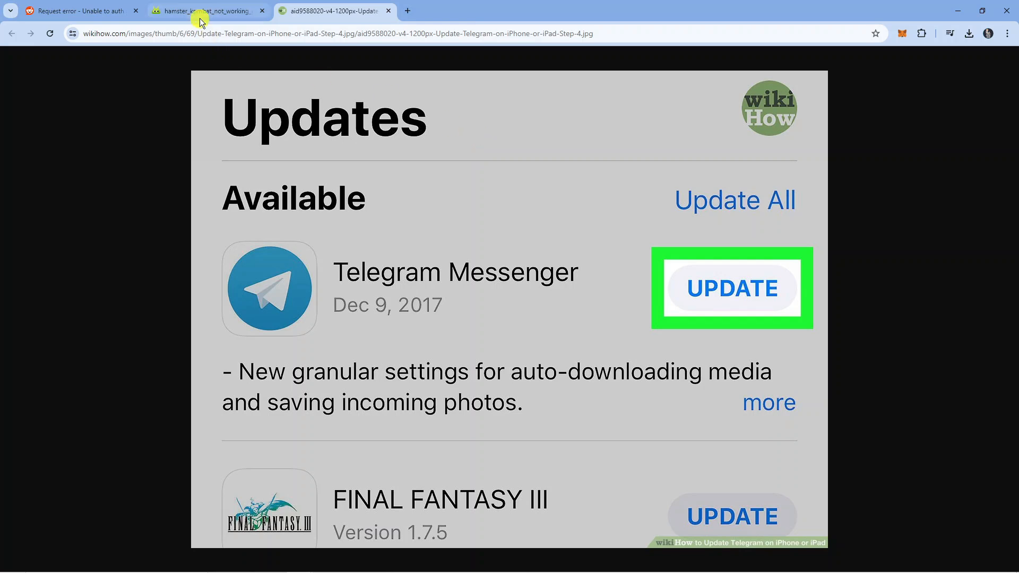
Show the androidinsider.ru Hamster Kombat 'Request error – Unable to auth' poster image.
click(208, 11)
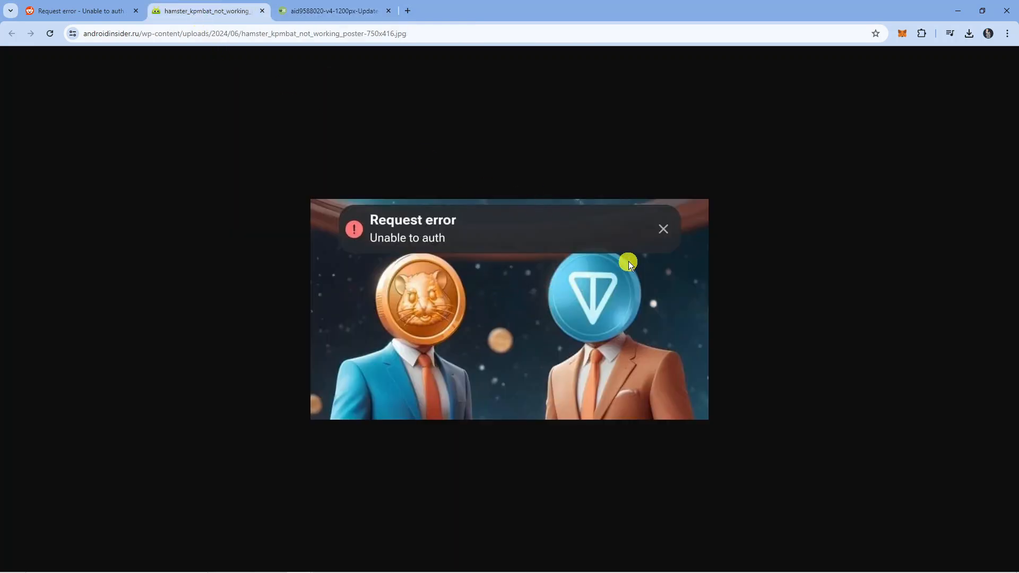
mouse_move(601, 262)
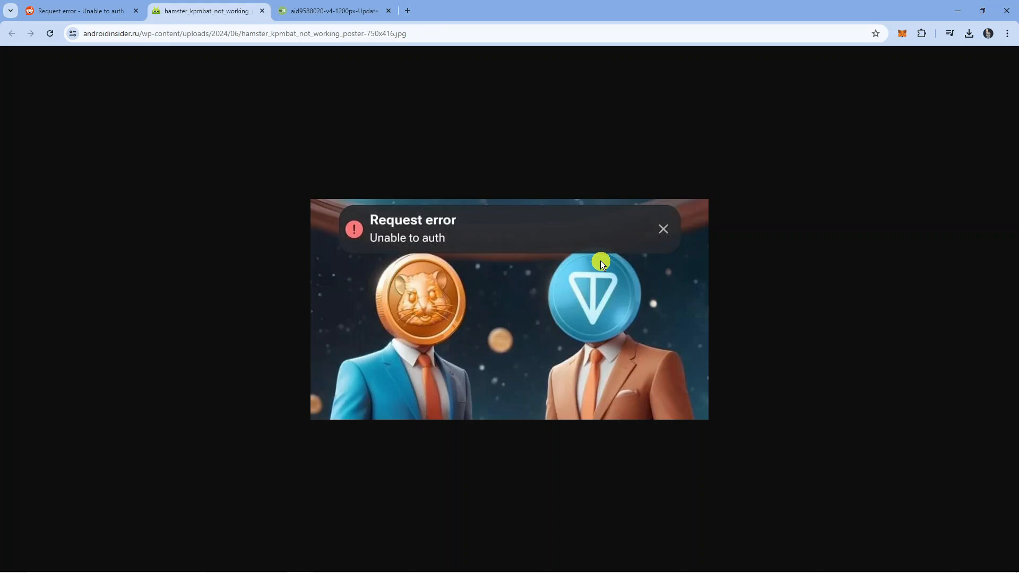
mouse_move(675, 306)
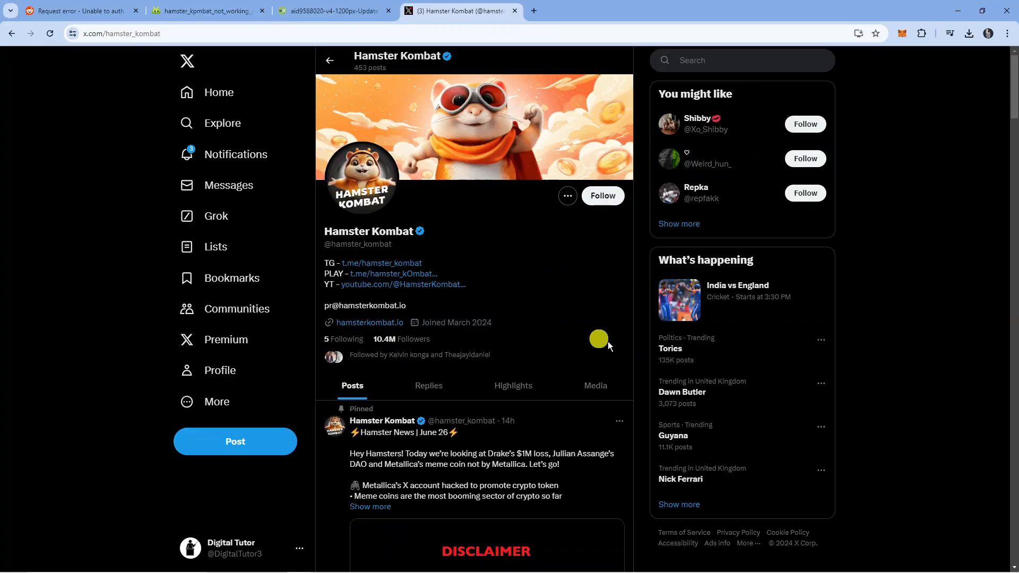
scroll(down, 3)
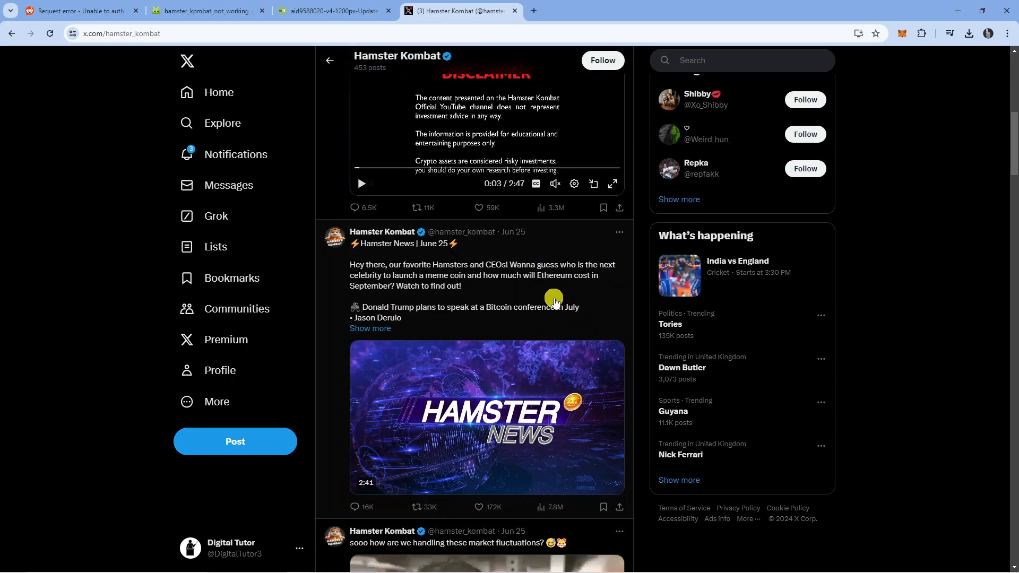
scroll(down, 3)
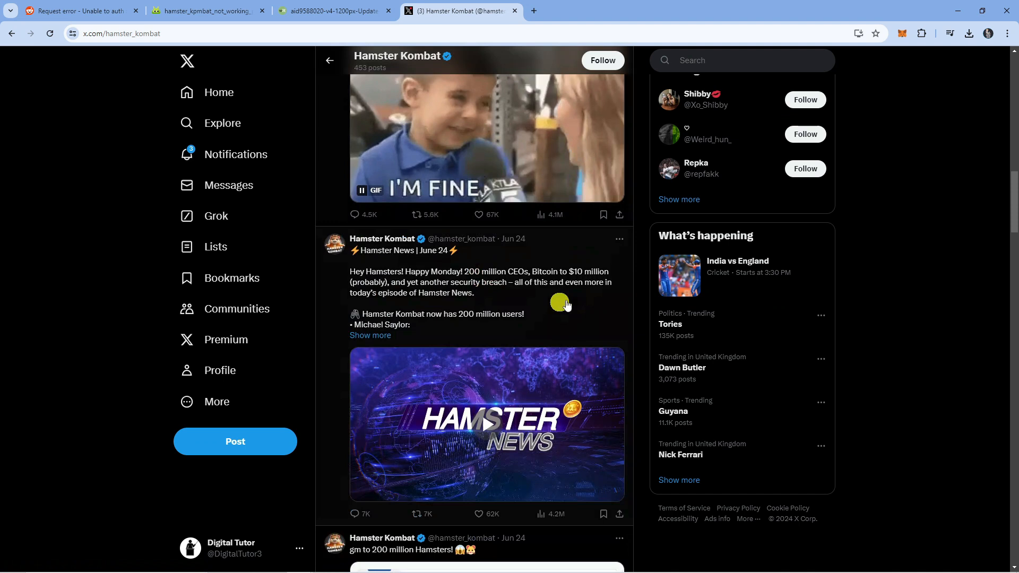
scroll(down, 3)
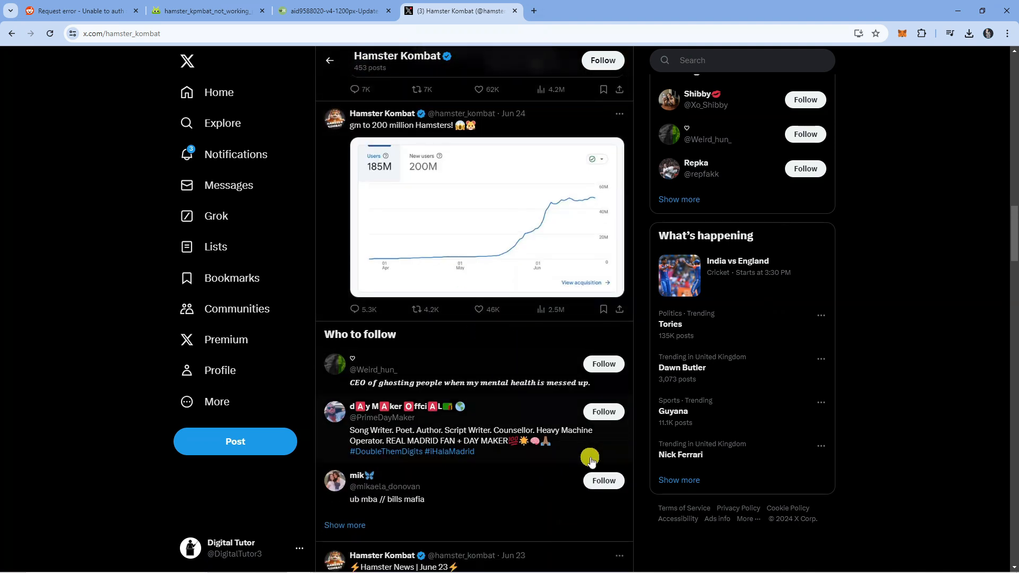
scroll(down, 3)
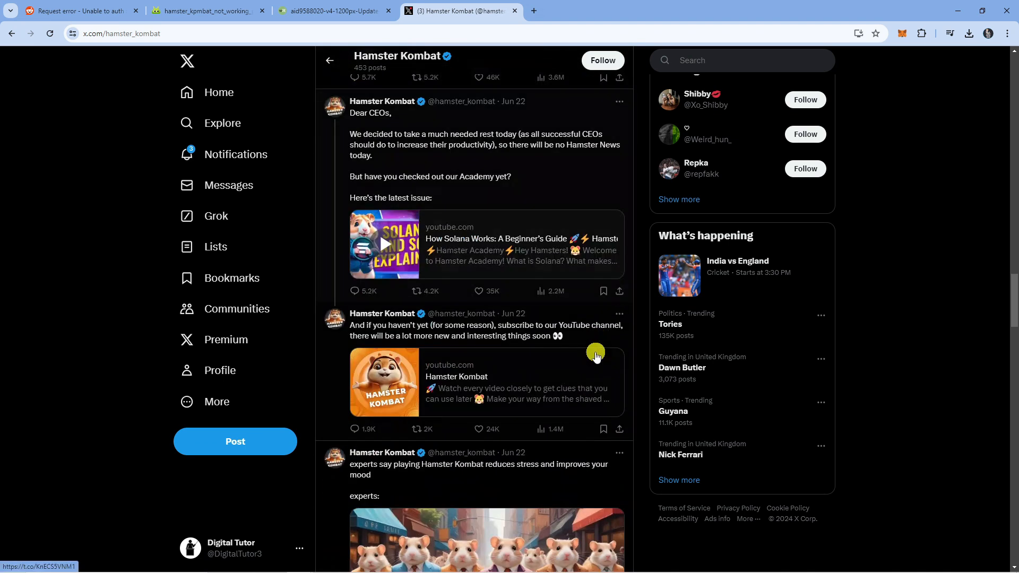
mouse_move(583, 339)
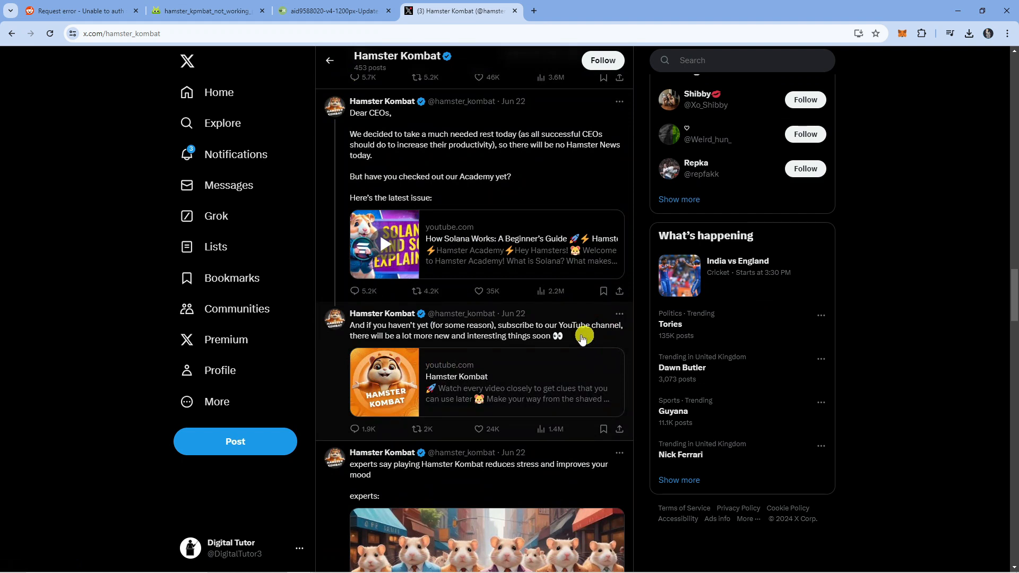
scroll(down, 3)
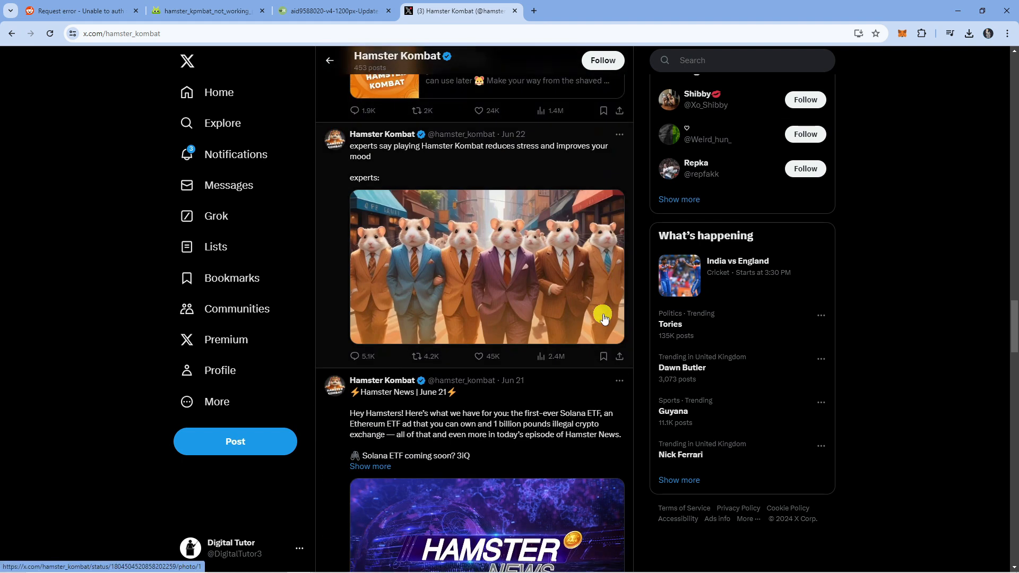
scroll(down, 3)
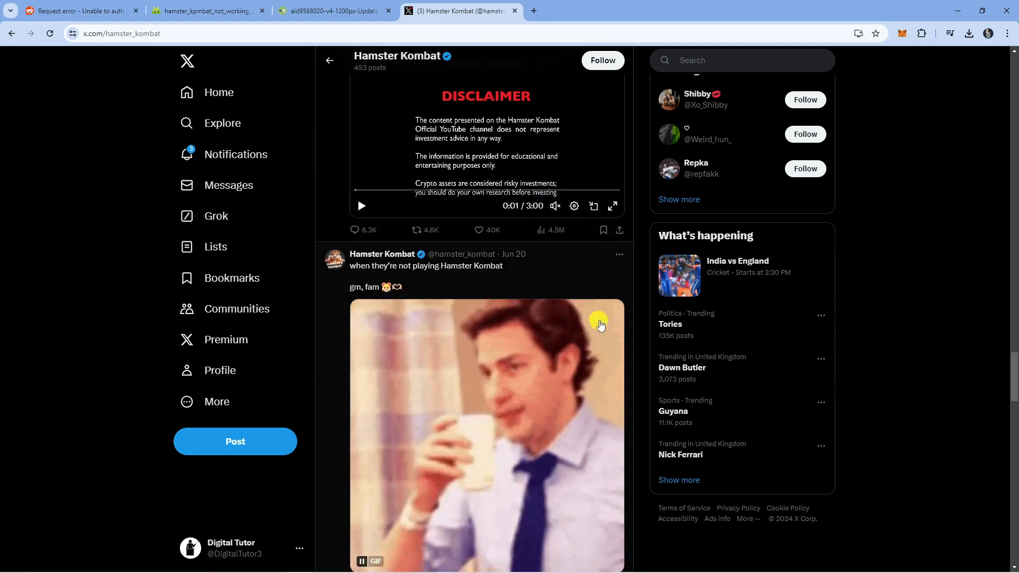
scroll(down, 3)
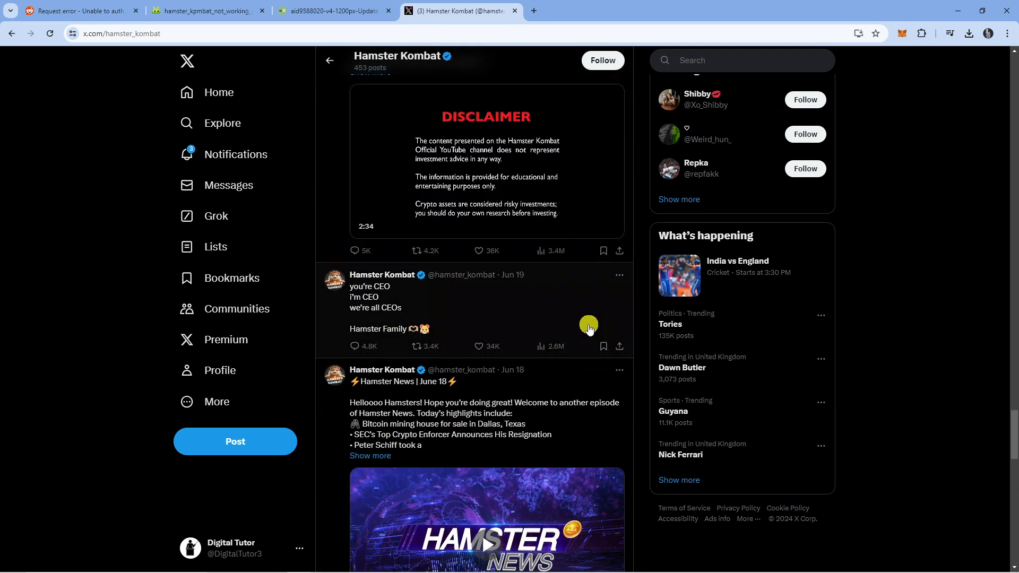
scroll(down, 3)
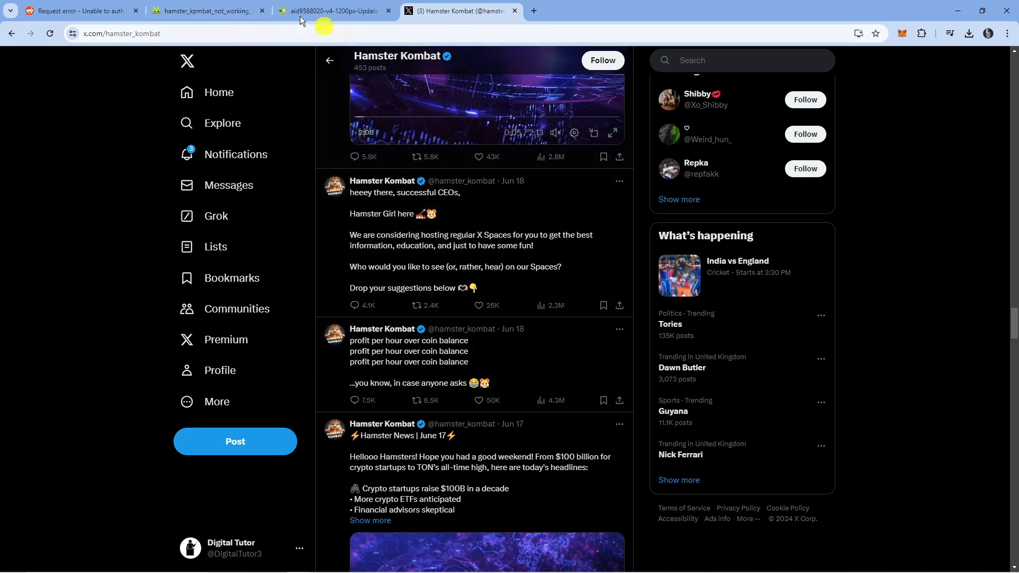
Return to the androidinsider.ru 'Request error – Unable to auth' poster image.
click(209, 11)
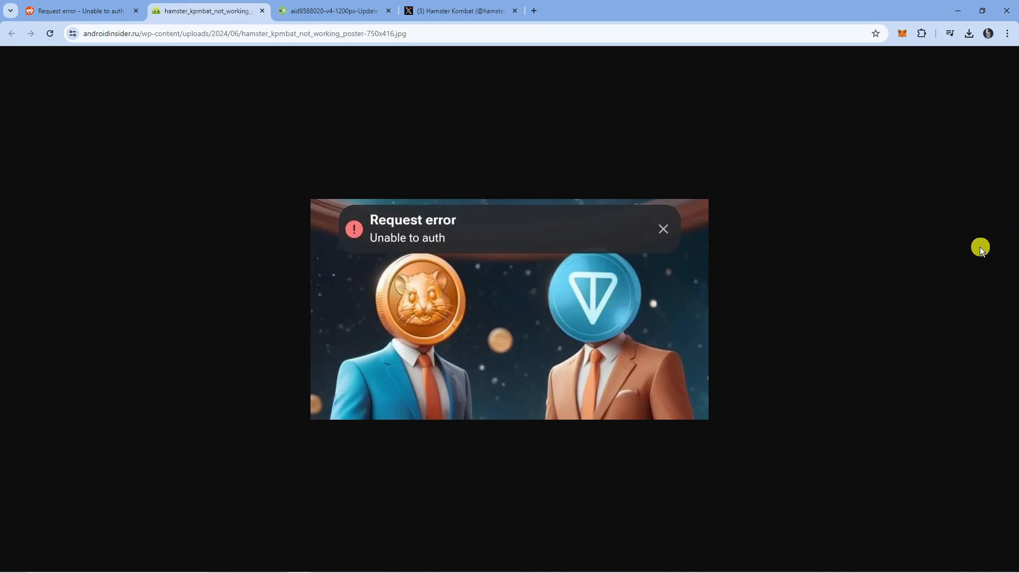
mouse_move(969, 248)
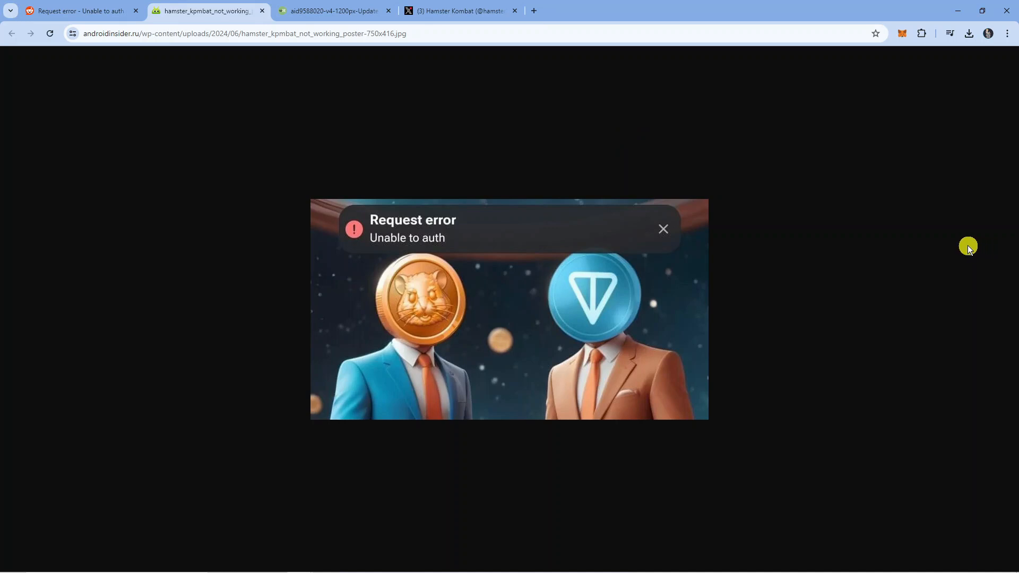